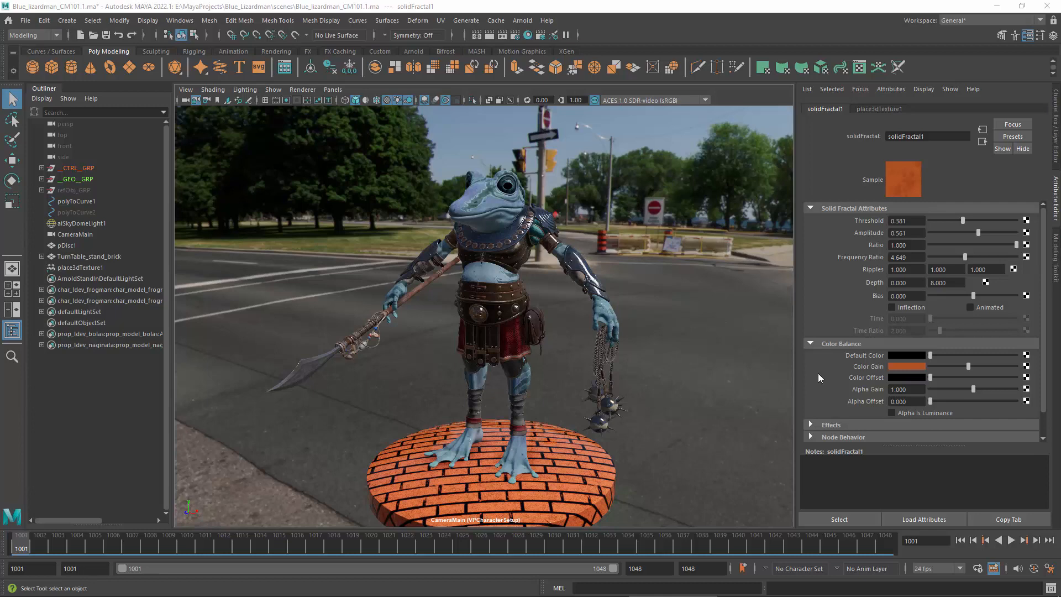
Set the Color Gain chooser's Mixing Color Space to Display Space after comparing with Rendering Space
click(907, 366)
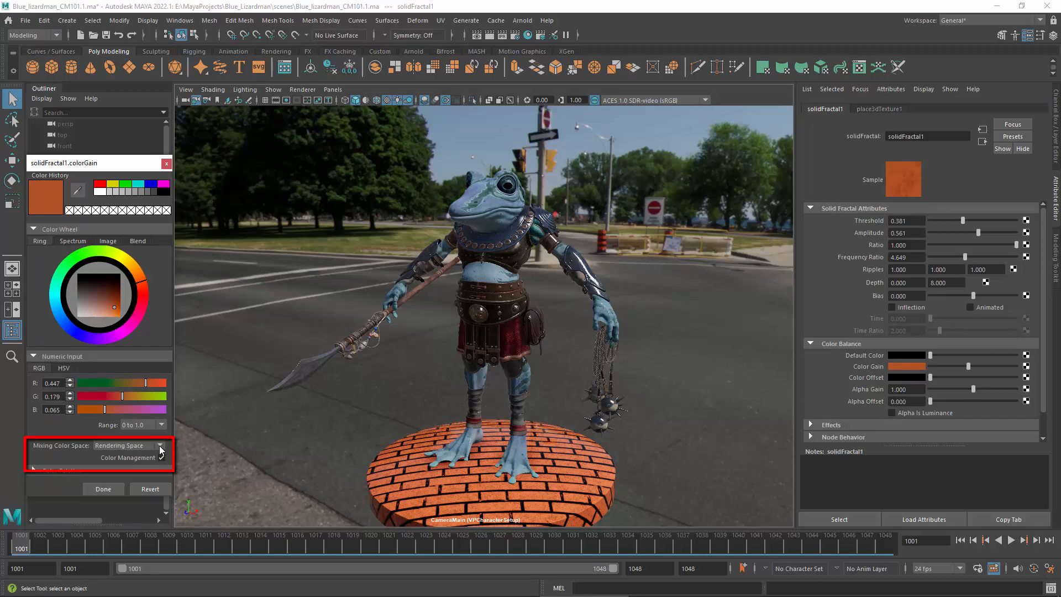
click(160, 446)
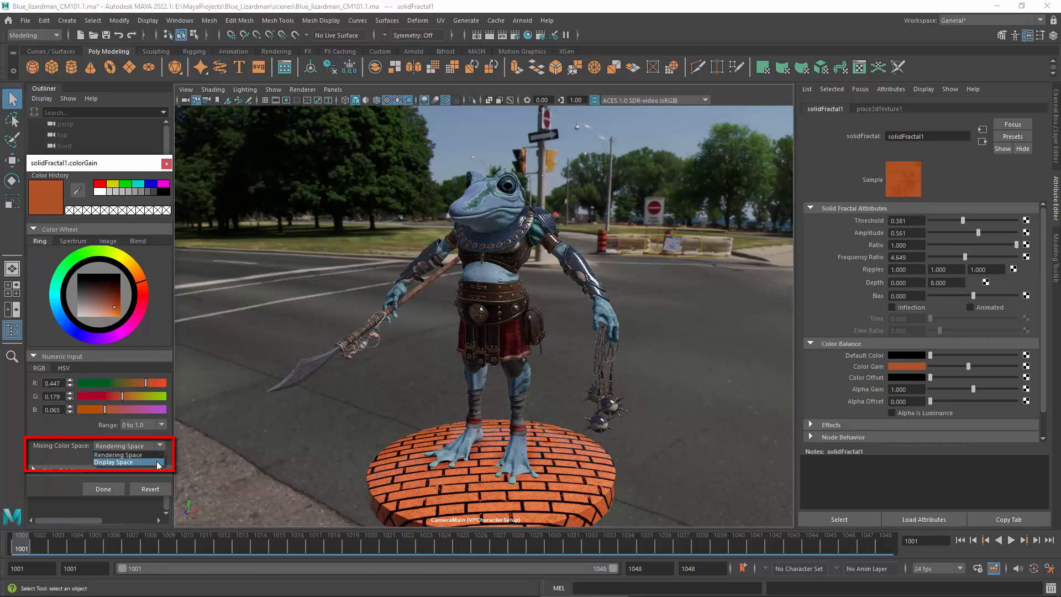
click(114, 462)
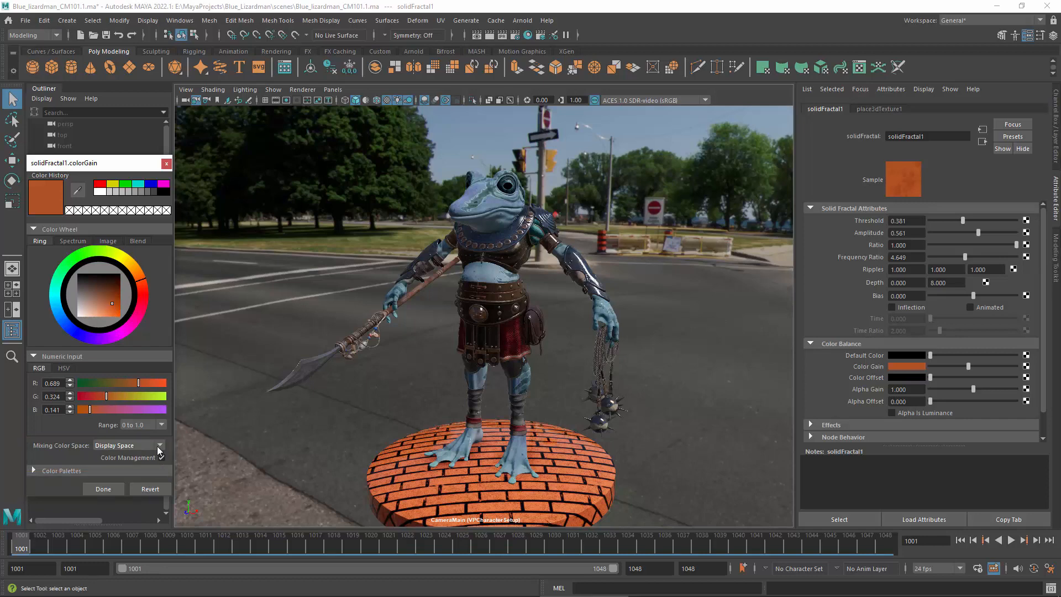
click(159, 444)
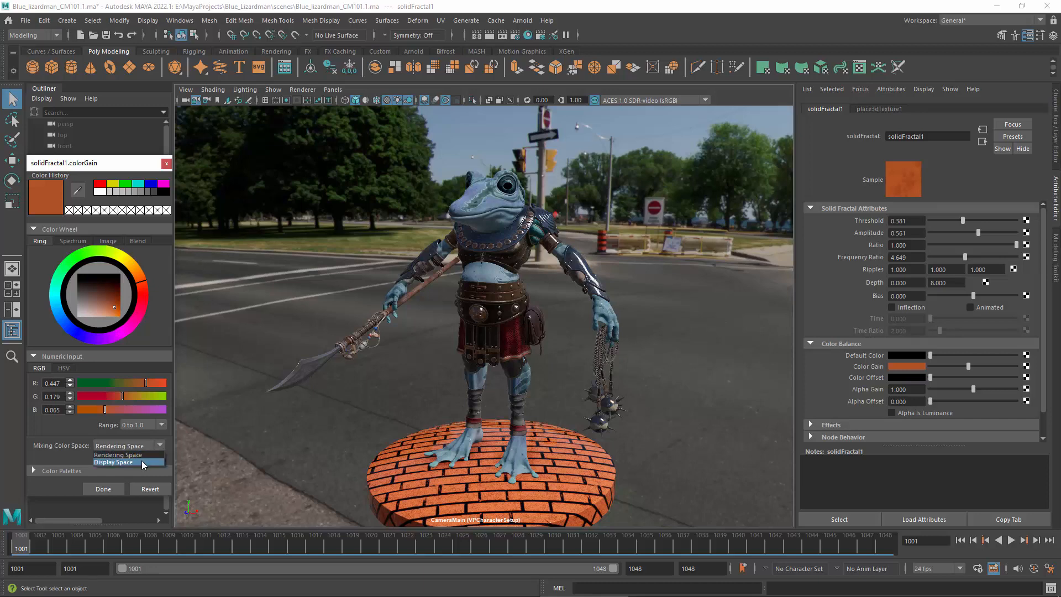
click(113, 462)
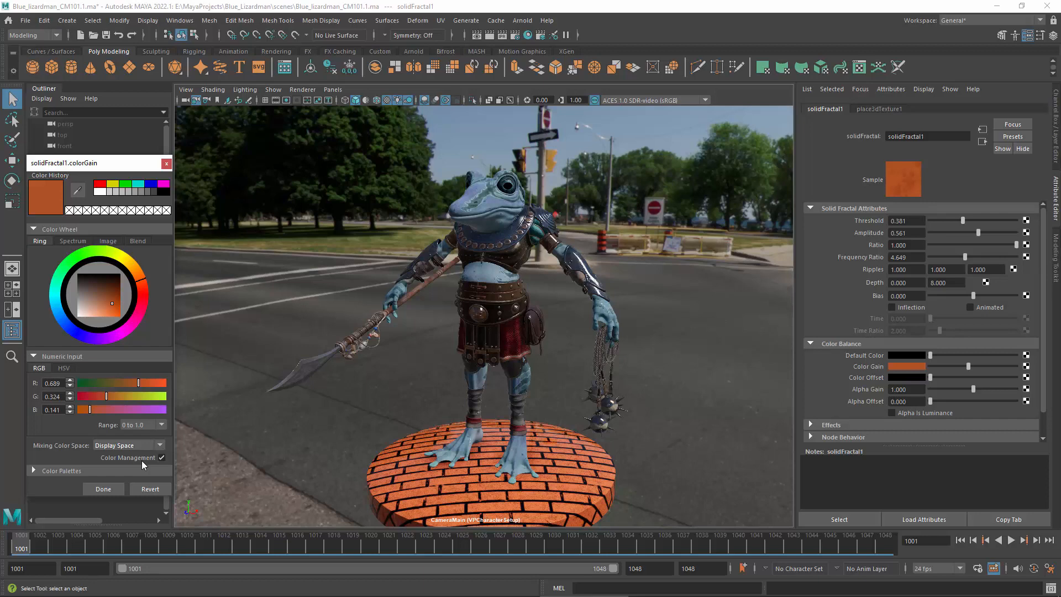
mouse_move(264, 179)
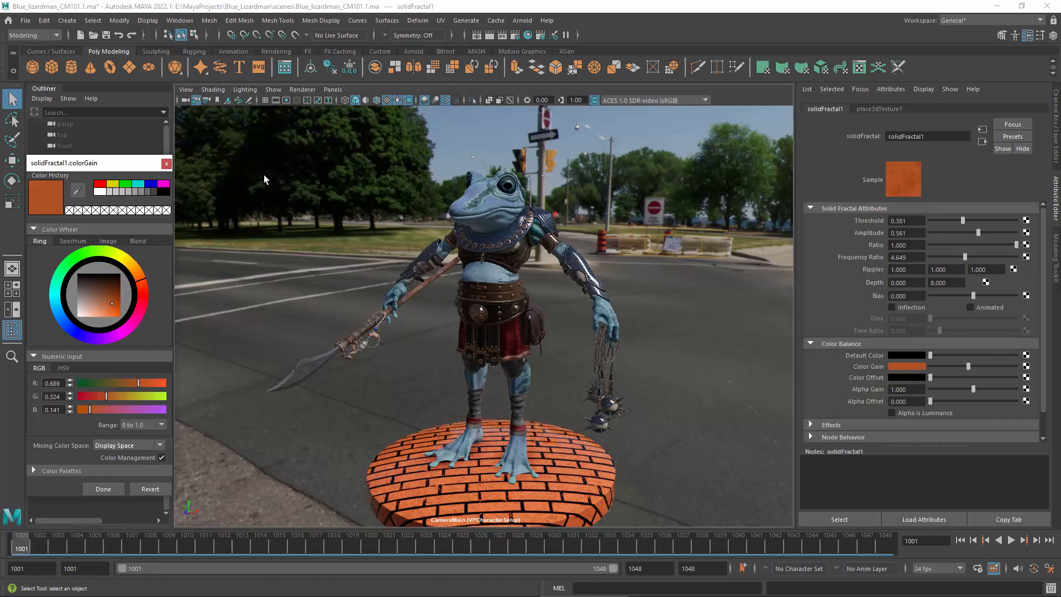
Review Color Management in Preferences (Rendering Space ACEScg) and save, leaving Color Gain deep red
click(180, 20)
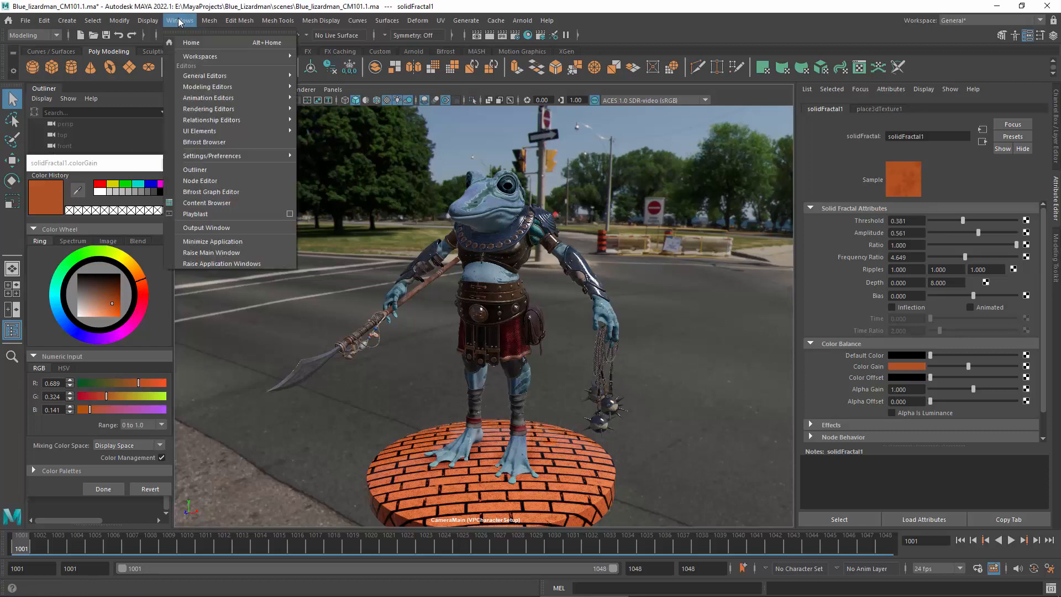
mouse_move(212, 155)
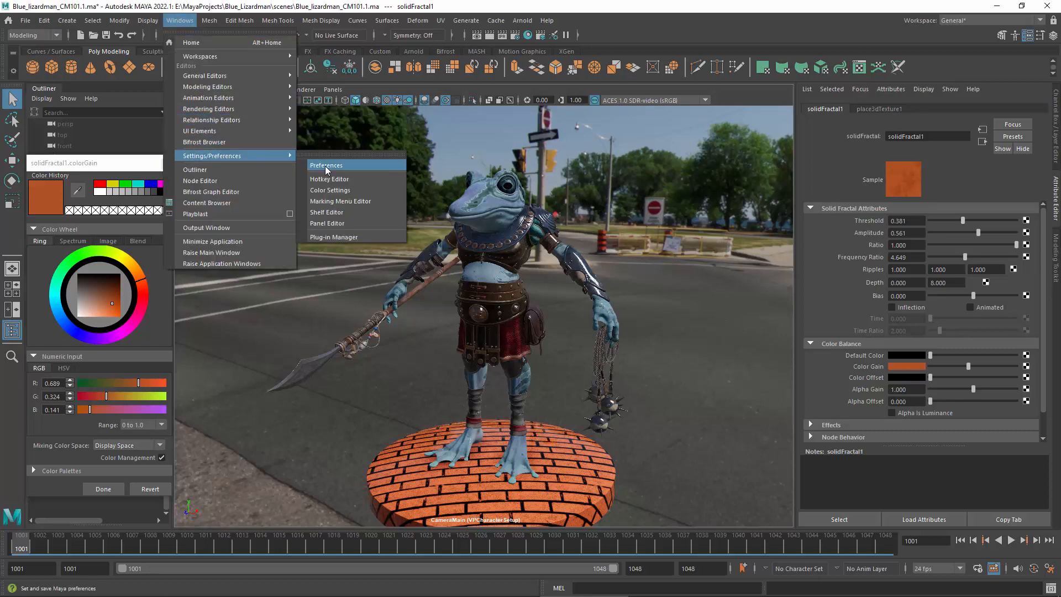
click(326, 164)
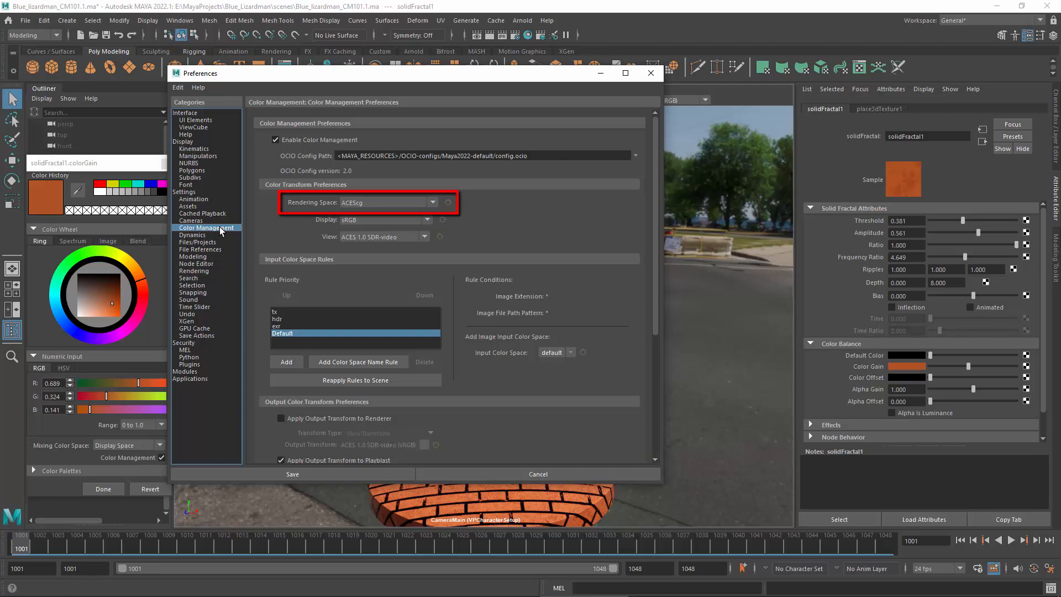
mouse_move(614, 123)
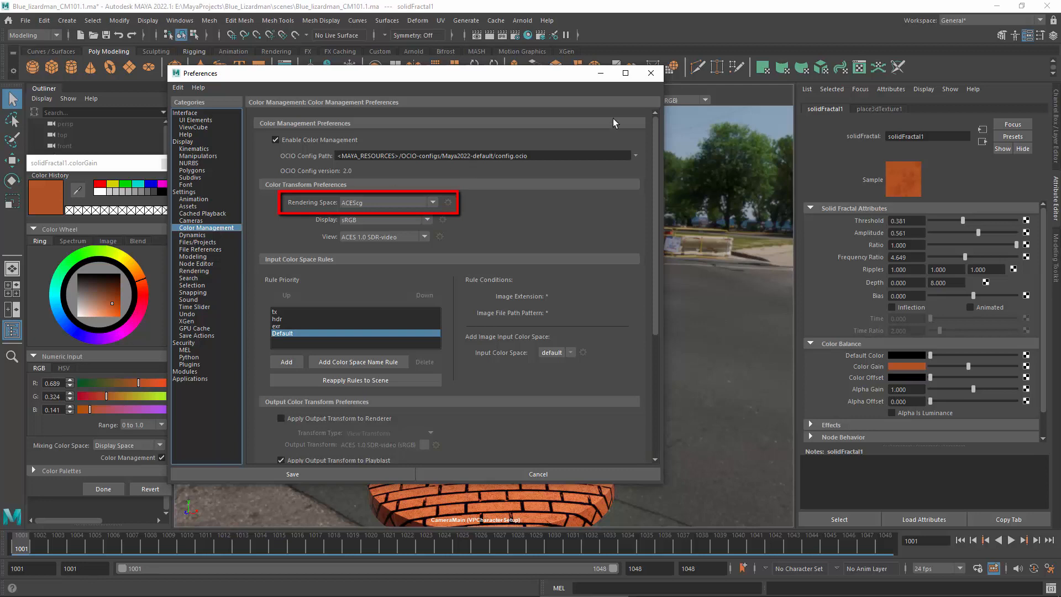
click(292, 474)
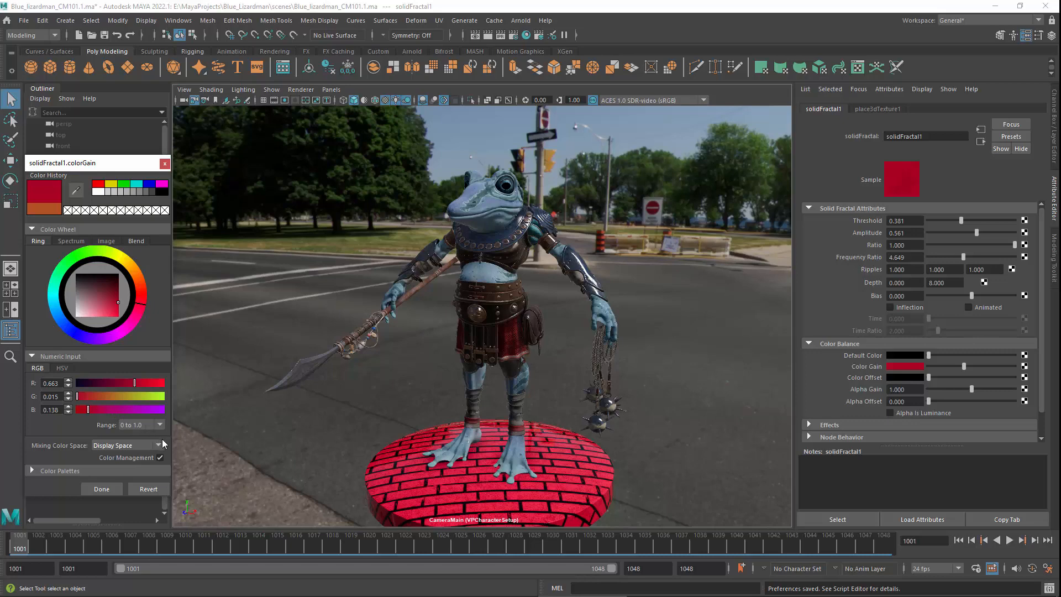
click(158, 445)
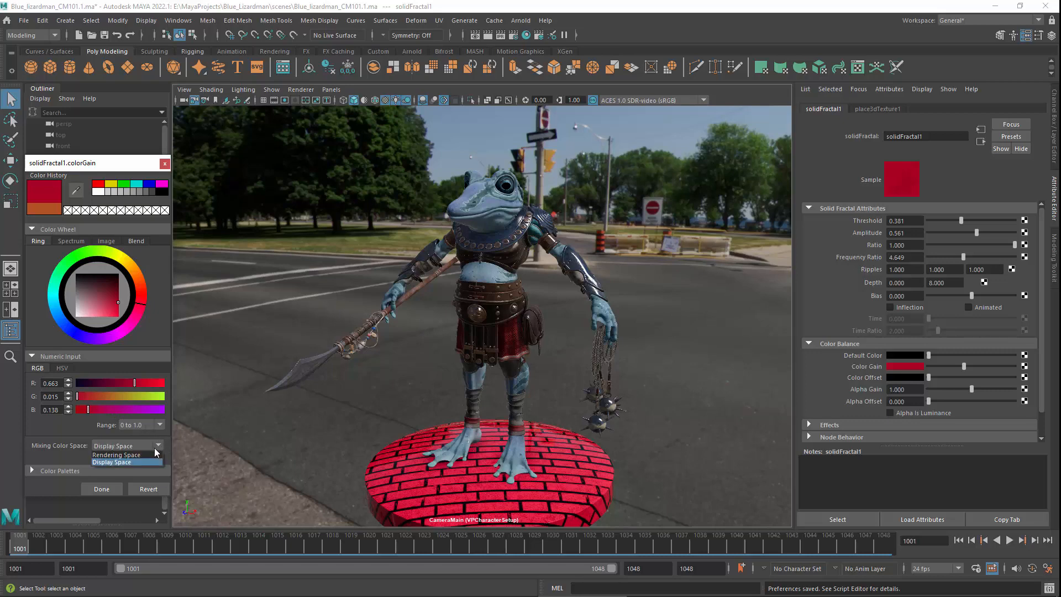
click(116, 454)
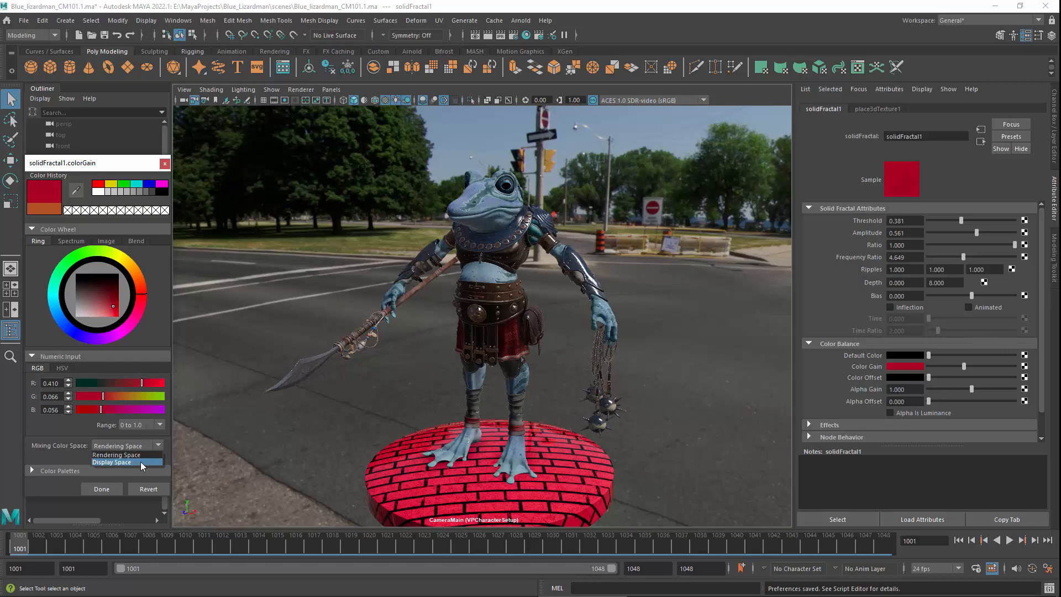
click(112, 463)
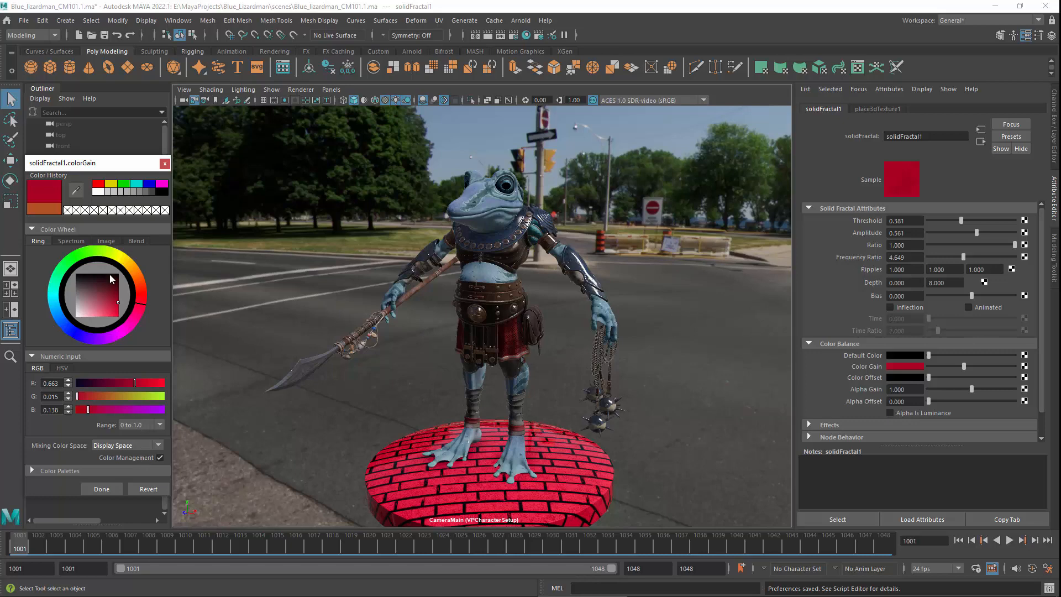
click(110, 210)
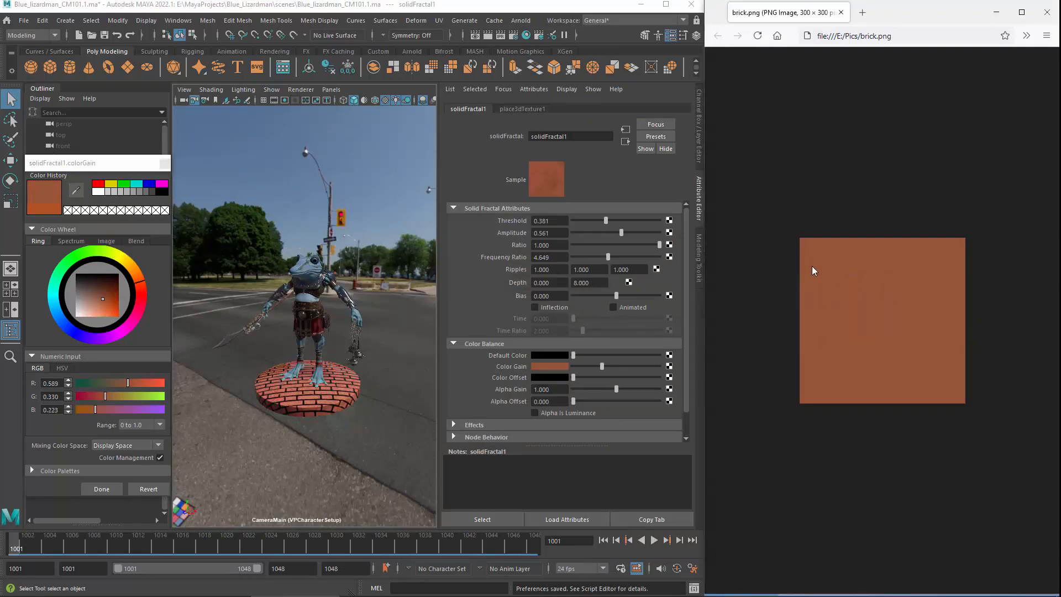
Mix the brick-orange Color Gain in Rendering Space (0.338, 0.175, 0.102) and bring up Preferences
click(126, 445)
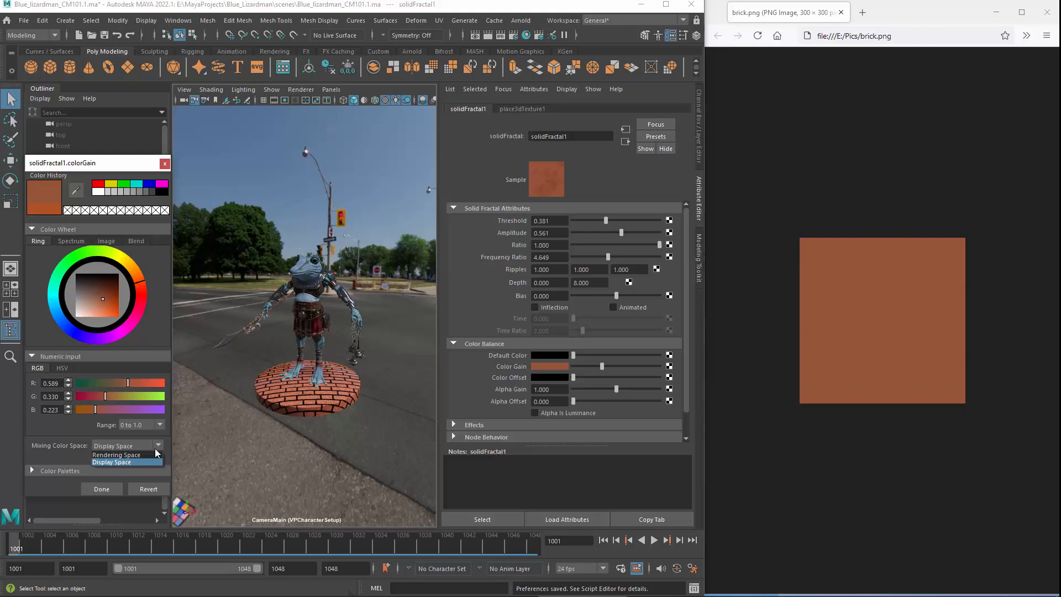
click(116, 455)
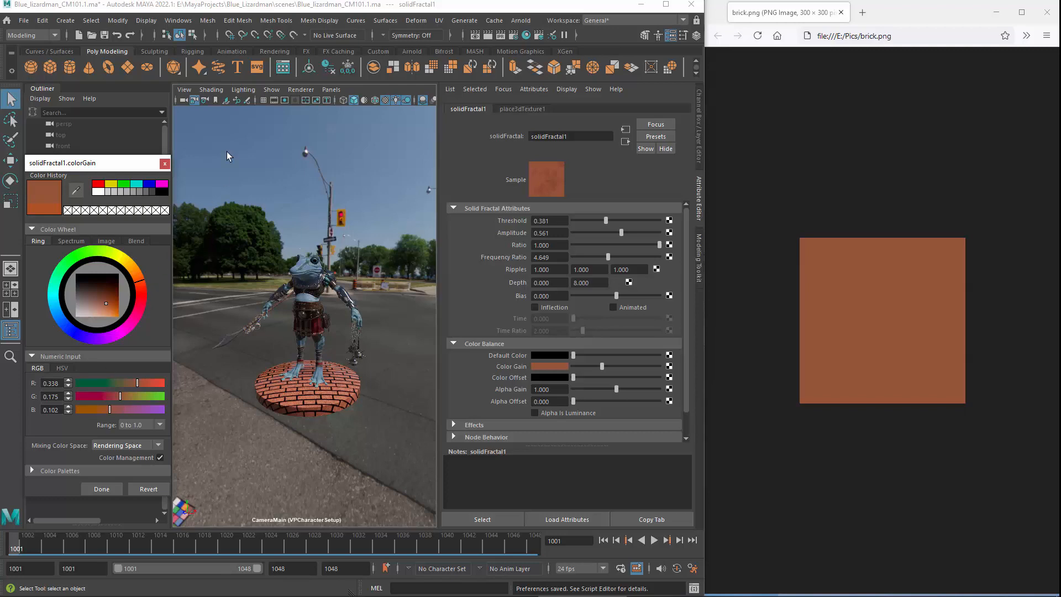
click(177, 19)
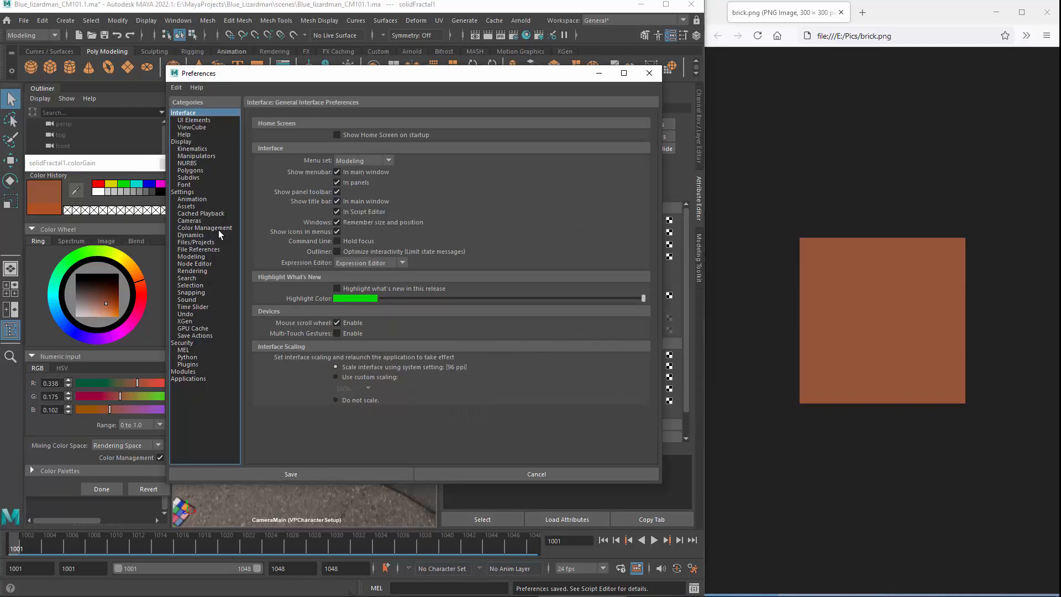
Check the Color Management View transform and close Preferences, Color Gain now darker brown (0.222, 0.104, 0.052)
click(204, 227)
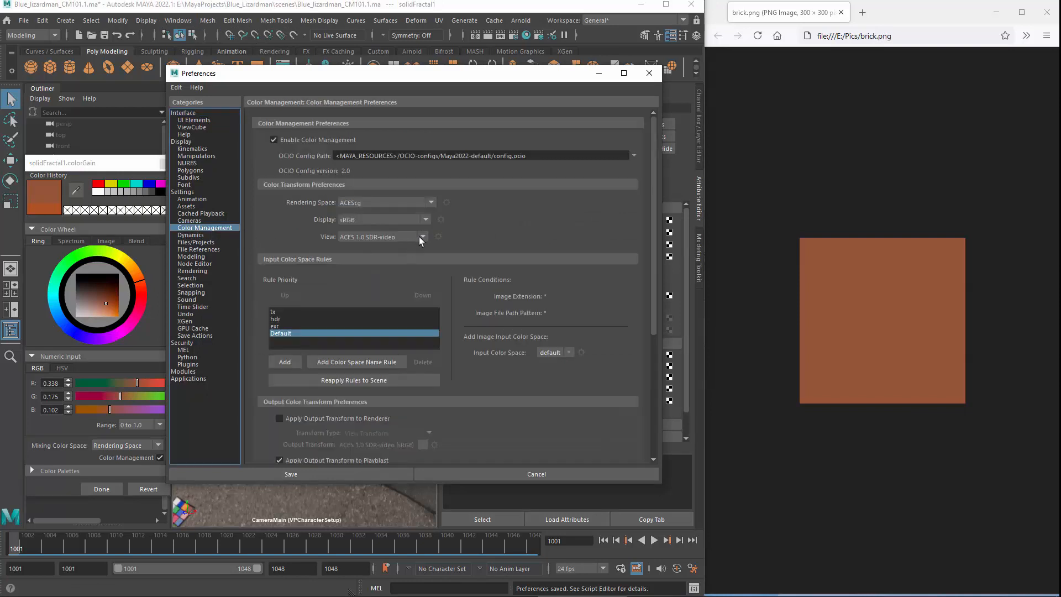
click(423, 236)
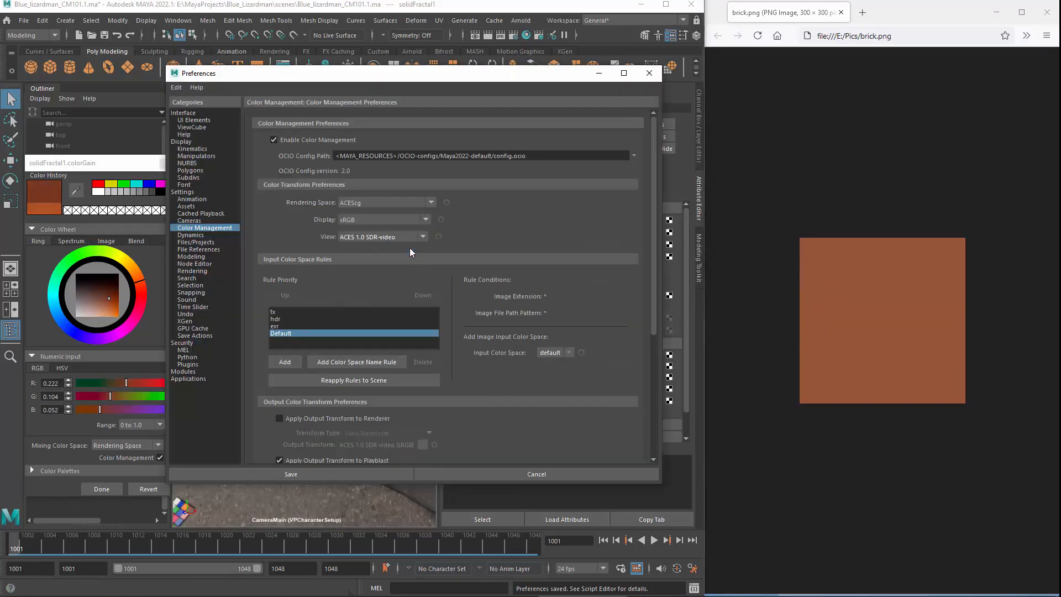
click(290, 474)
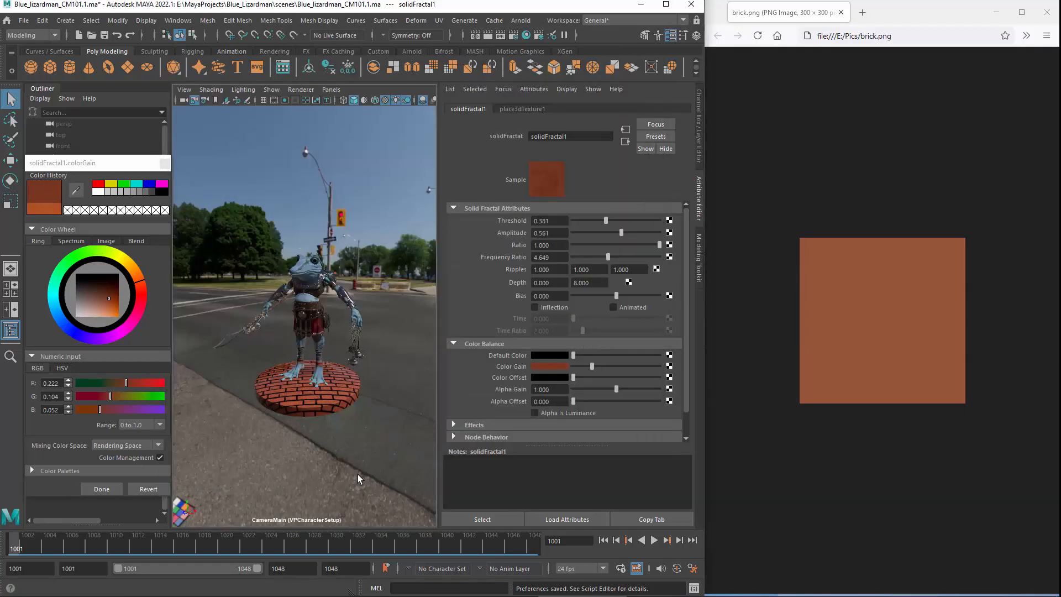